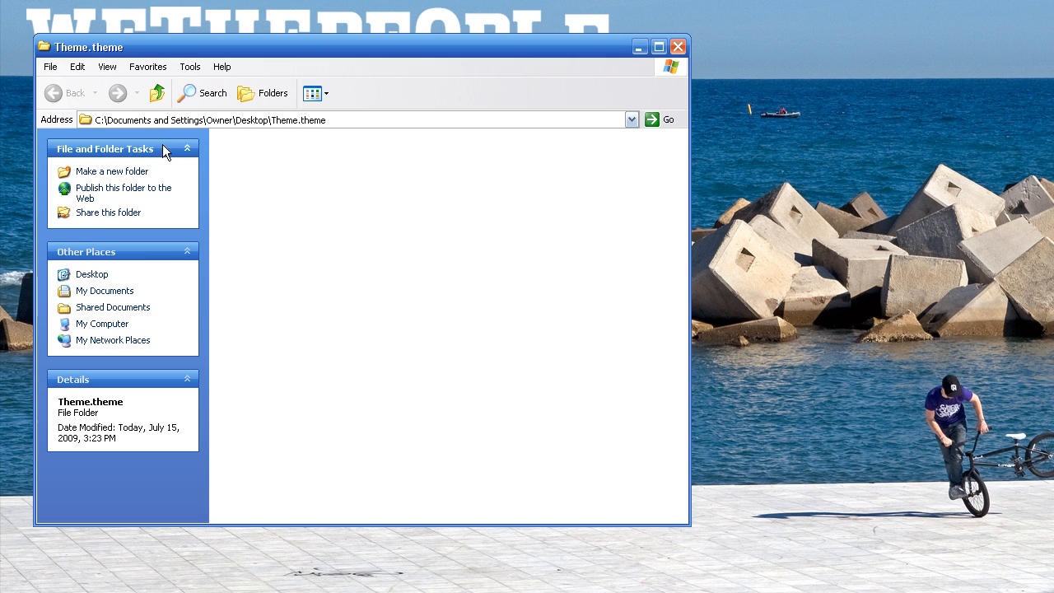
mouse_move(585, 58)
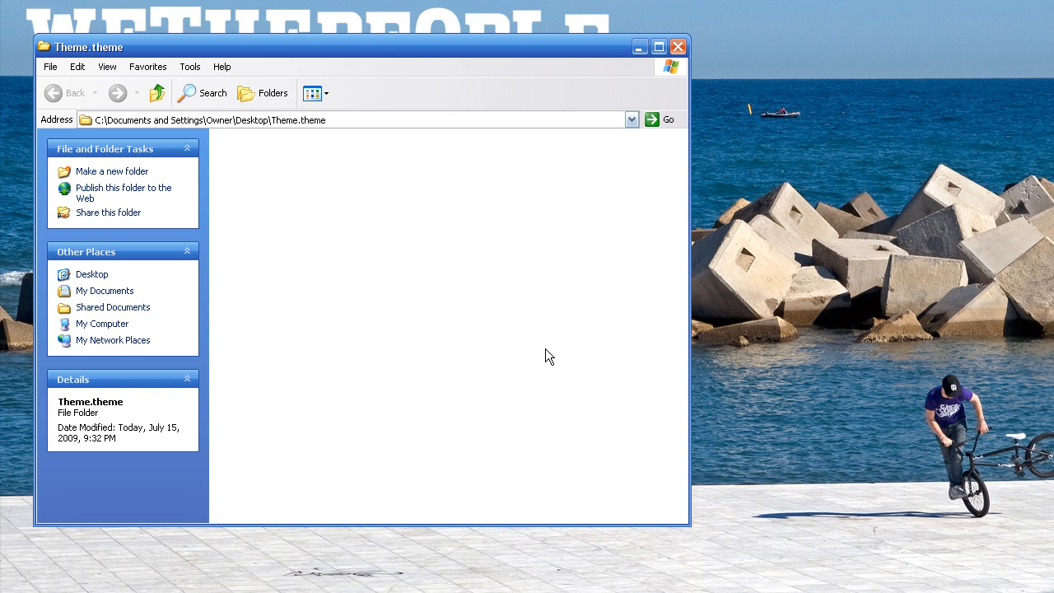
mouse_move(640, 47)
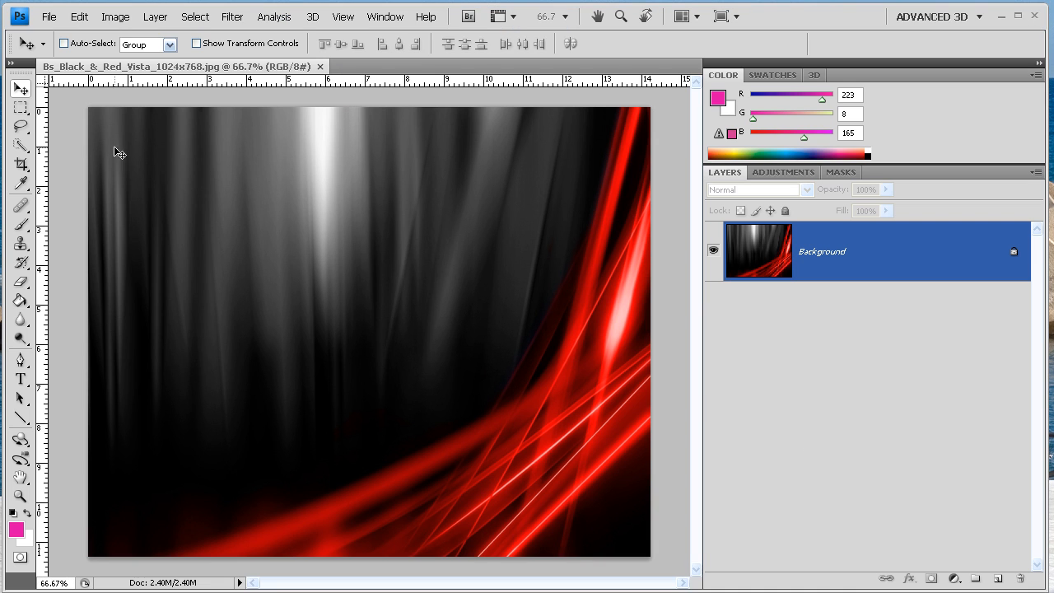
mouse_move(542, 367)
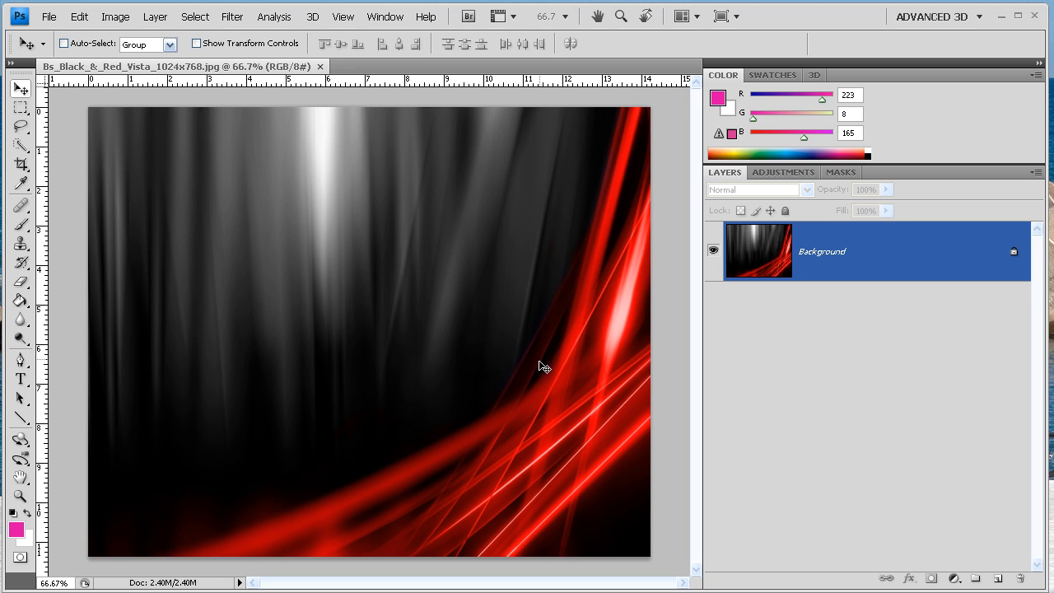
Step: Create a 320×480 px transparent document and paste in part of the red-streak wallpaper
click(49, 16)
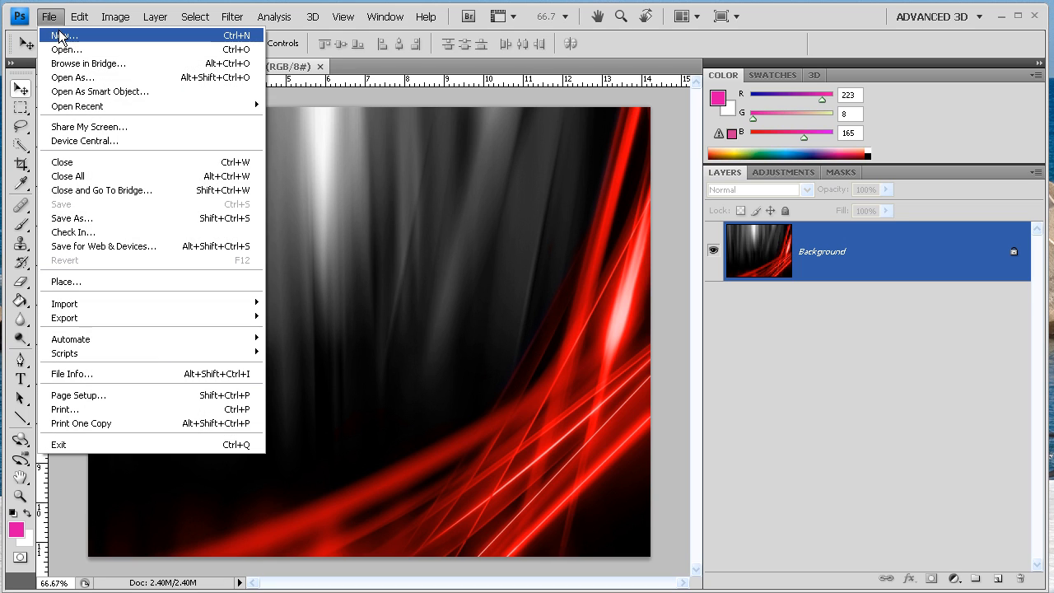
click(63, 35)
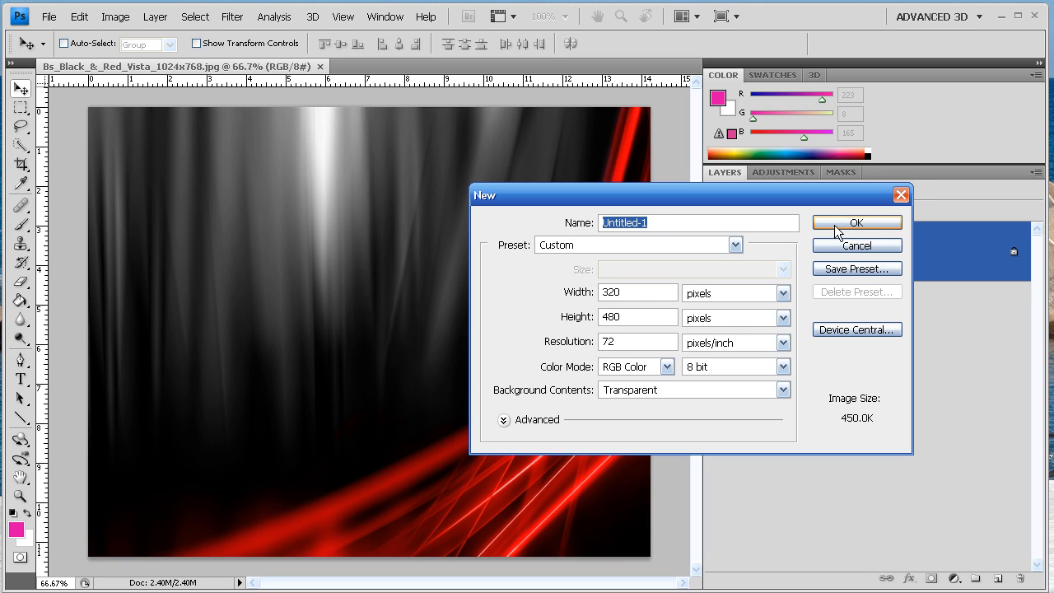
click(857, 222)
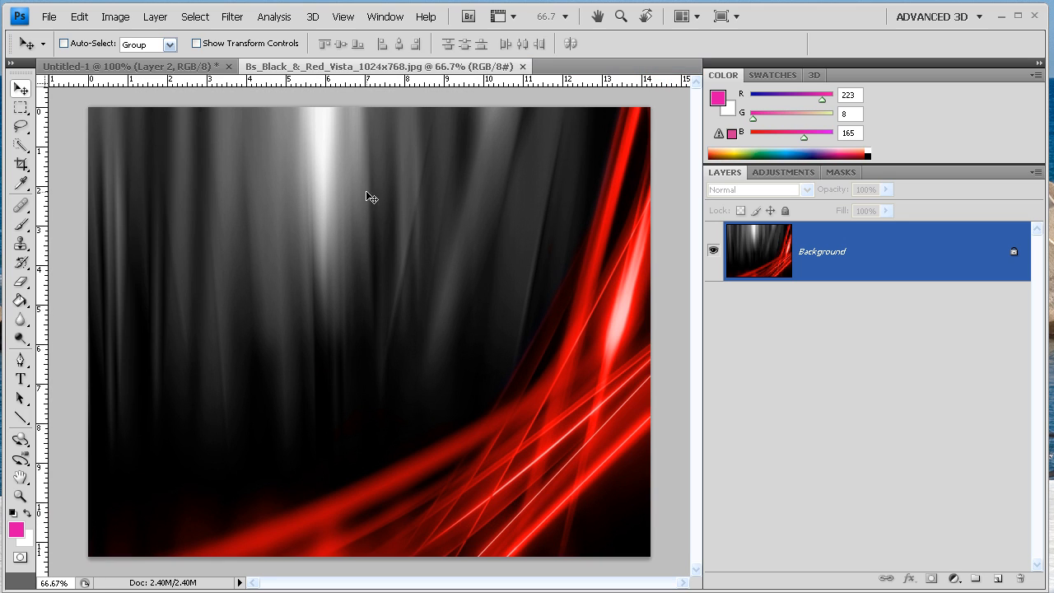
click(132, 66)
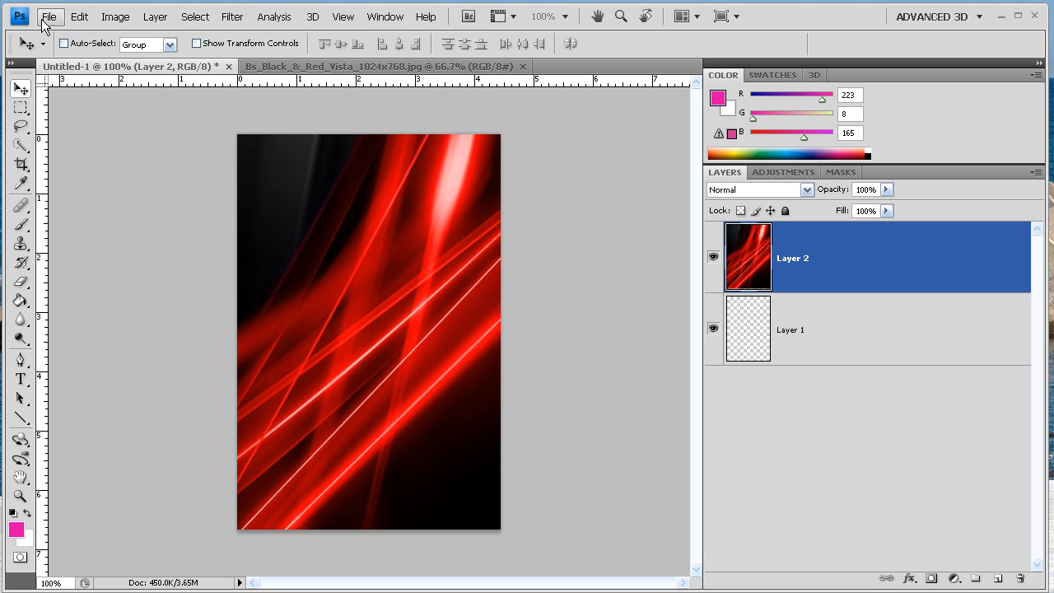
Step: Save the red-streak image in PNG format as Wallpaper.png in Theme.theme
click(49, 16)
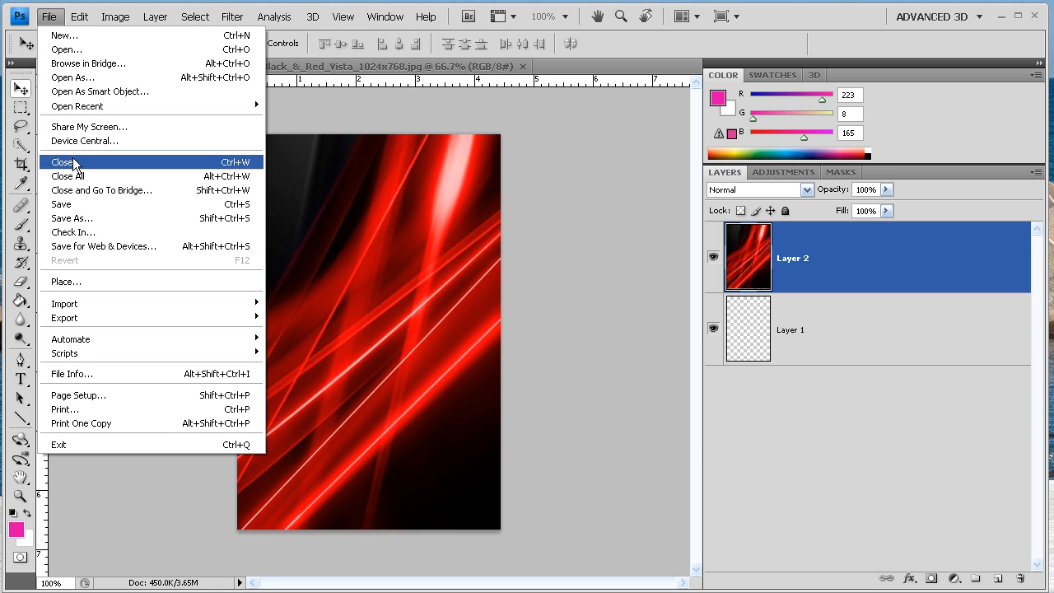
click(73, 219)
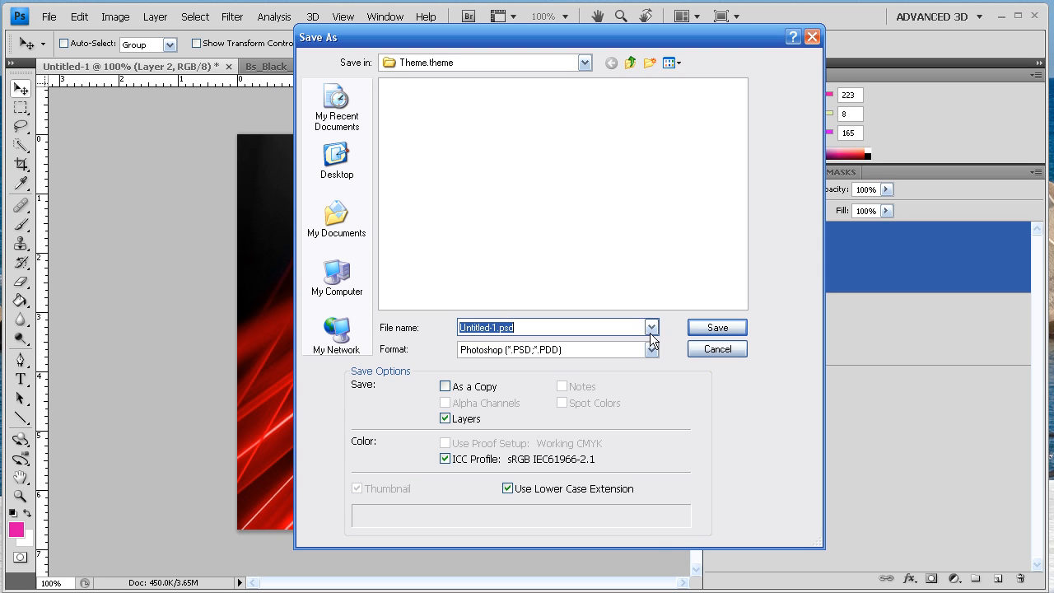
click(652, 350)
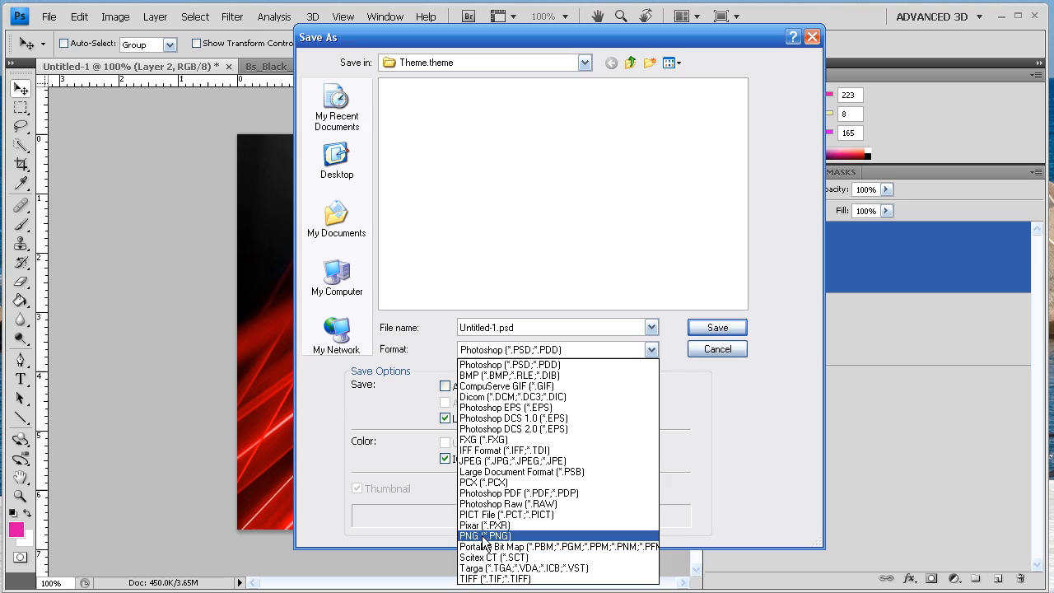
click(485, 536)
text(Wallpaper.png)
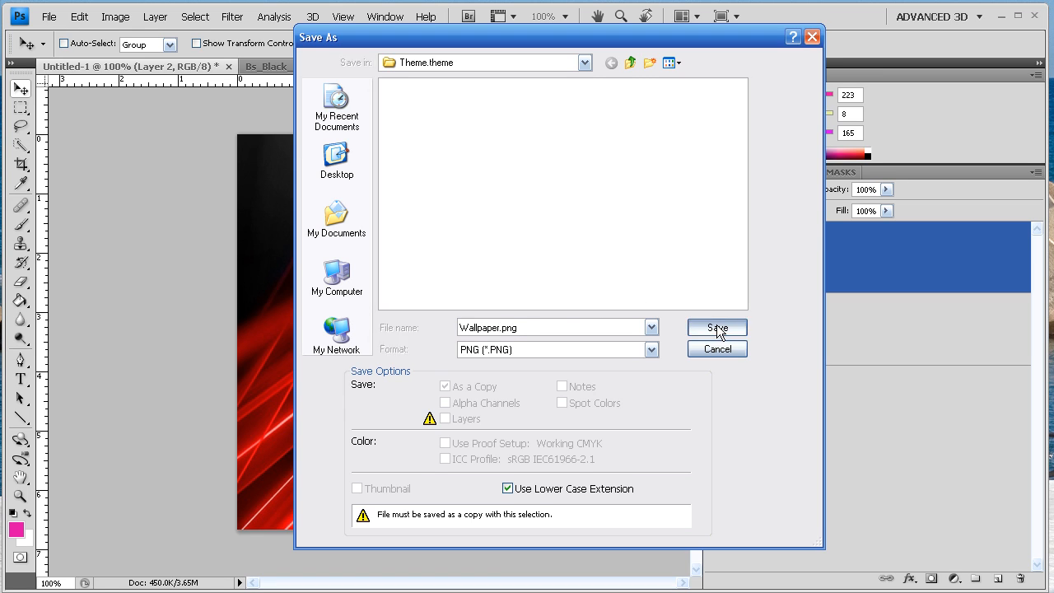
click(716, 327)
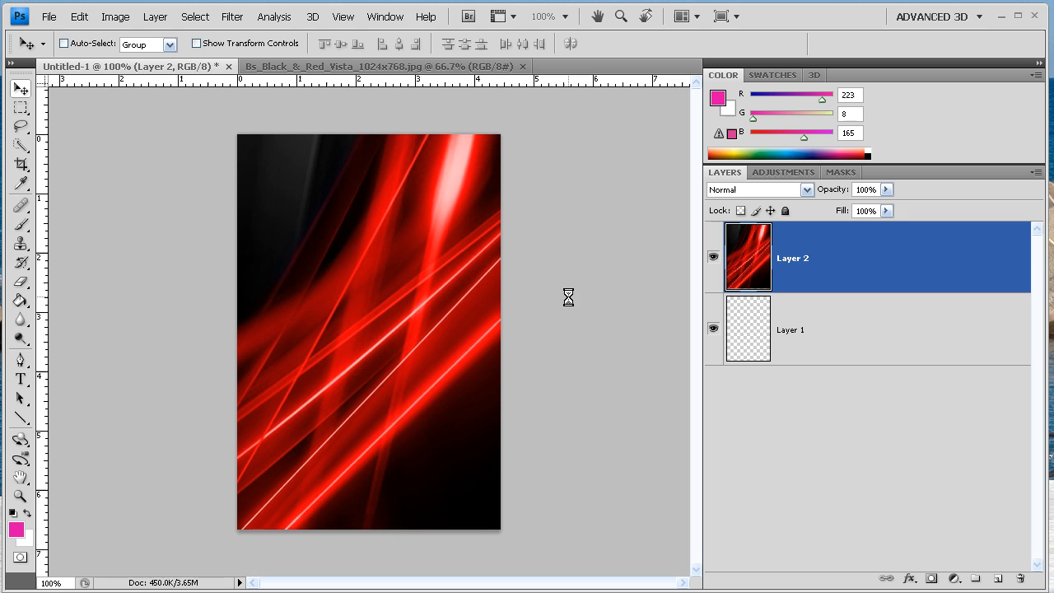
Step: Create a second 320×480 px transparent document
click(49, 16)
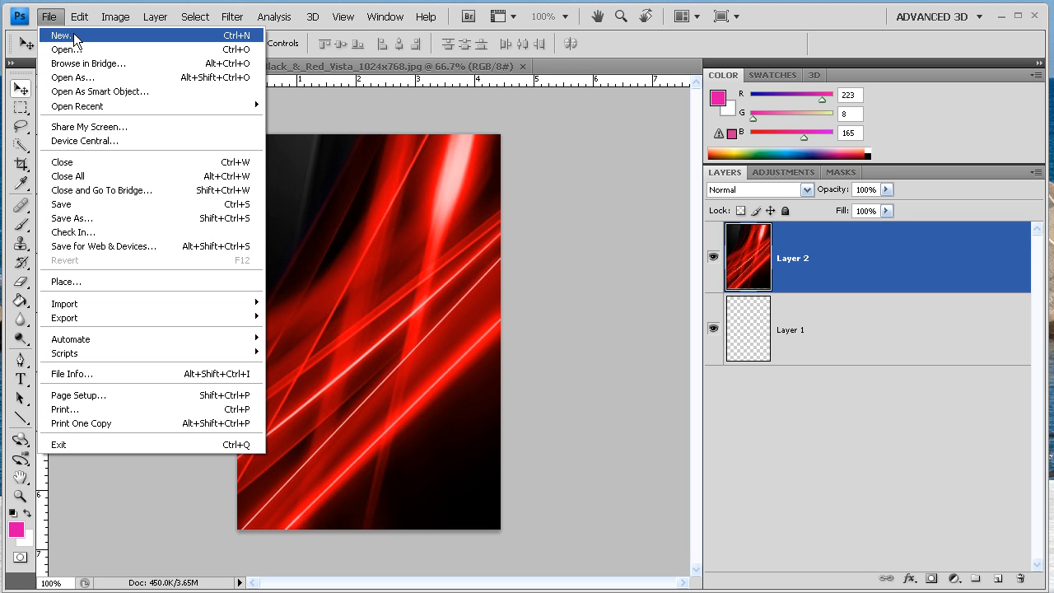
click(60, 35)
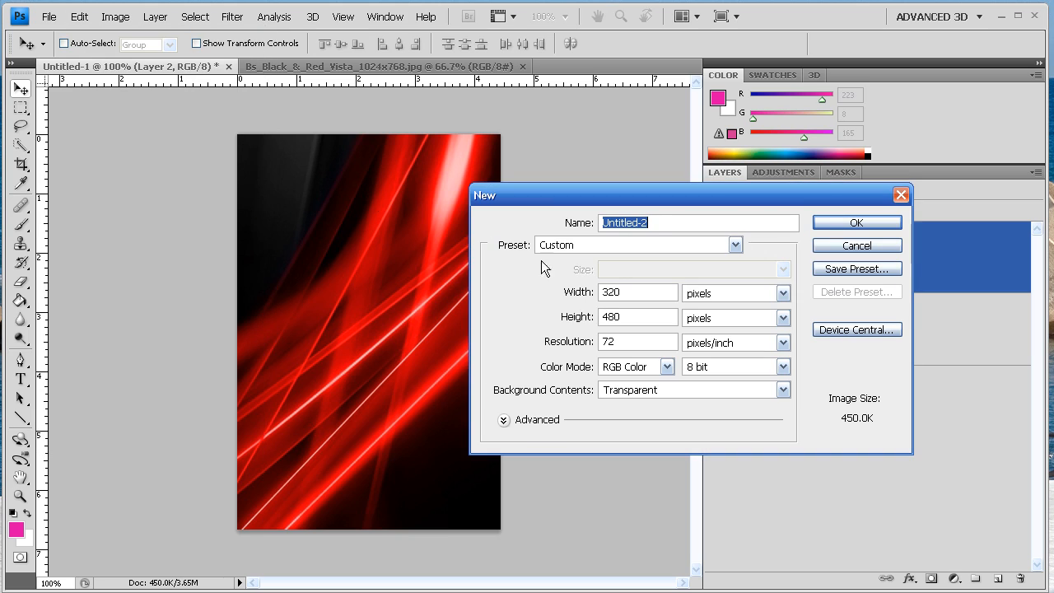
click(856, 244)
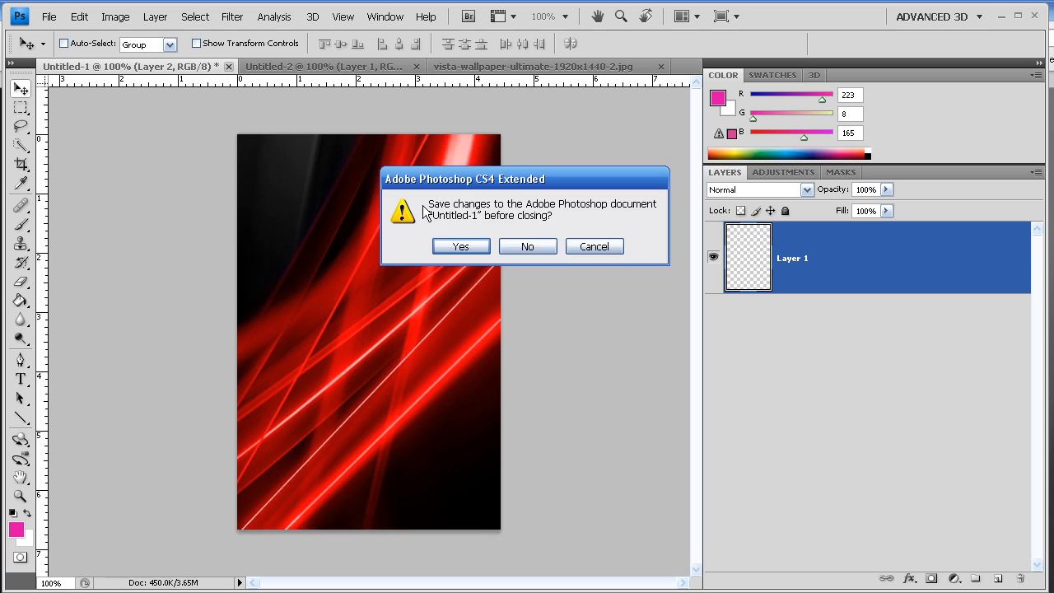
Step: Close the first image without saving and bring in the Vista blue-green streak wallpaper
click(526, 246)
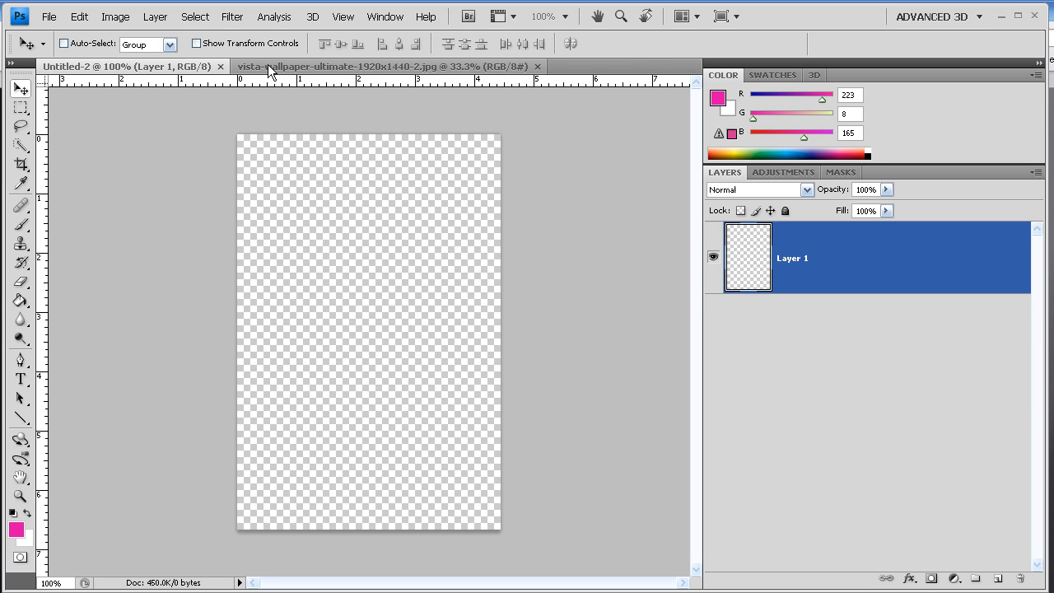
click(385, 65)
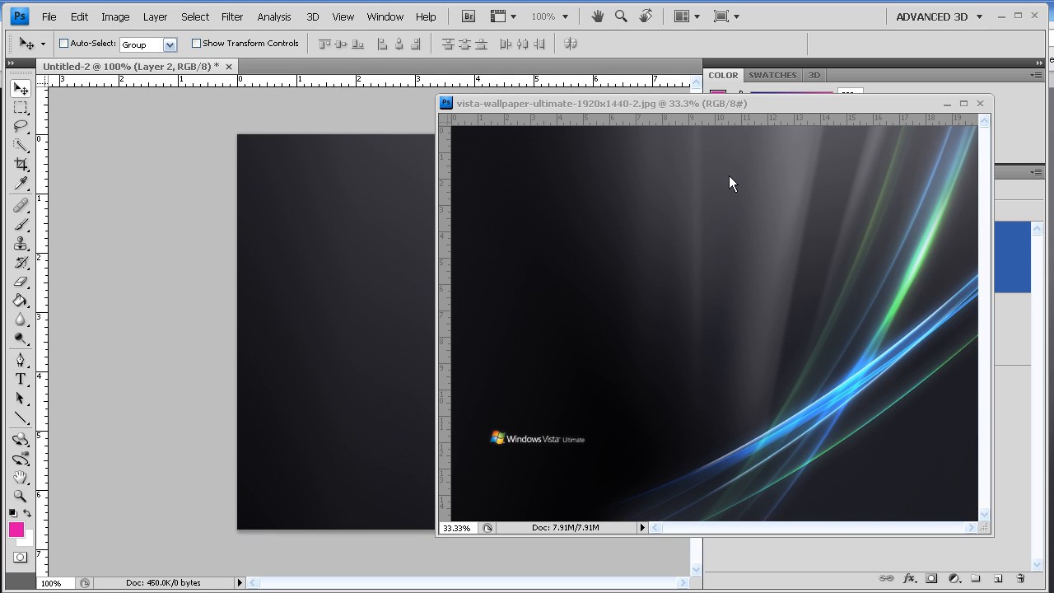
click(979, 103)
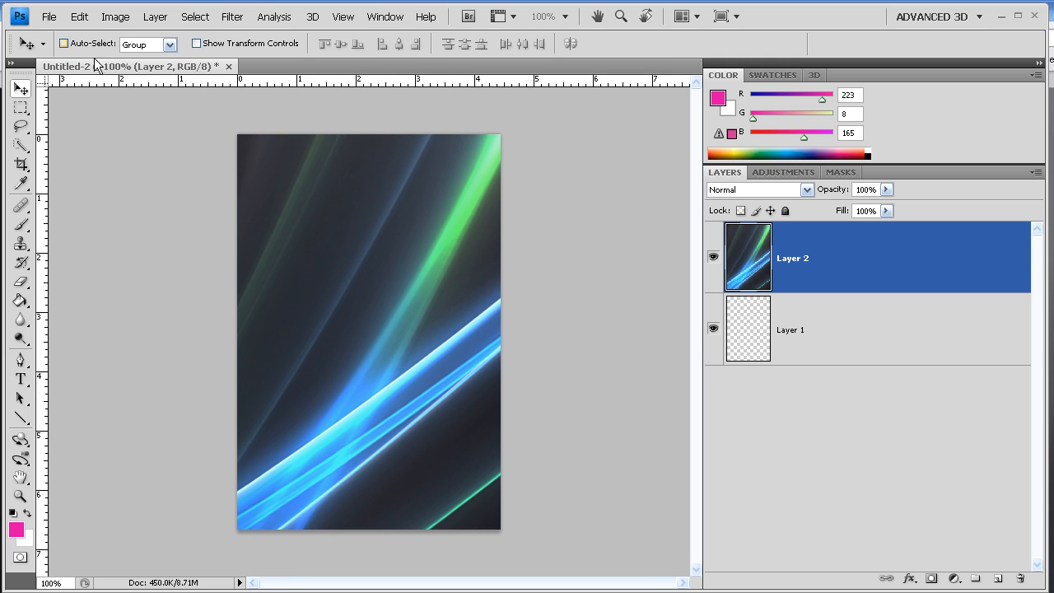
Step: Save the blue-green image as LockBackground.png (PNG, no interlacing) in Theme.theme
click(49, 16)
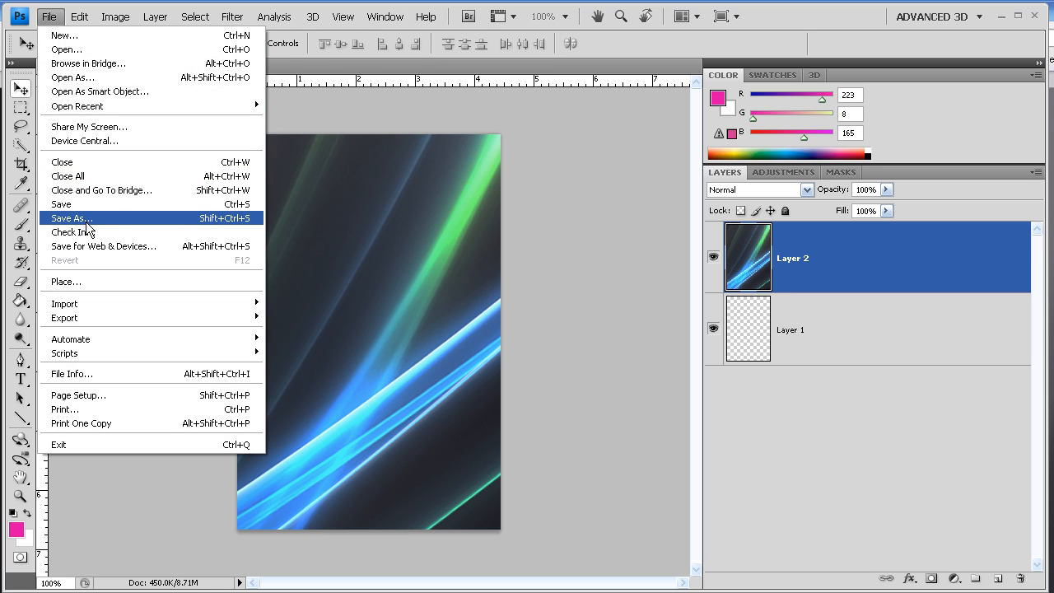
click(72, 219)
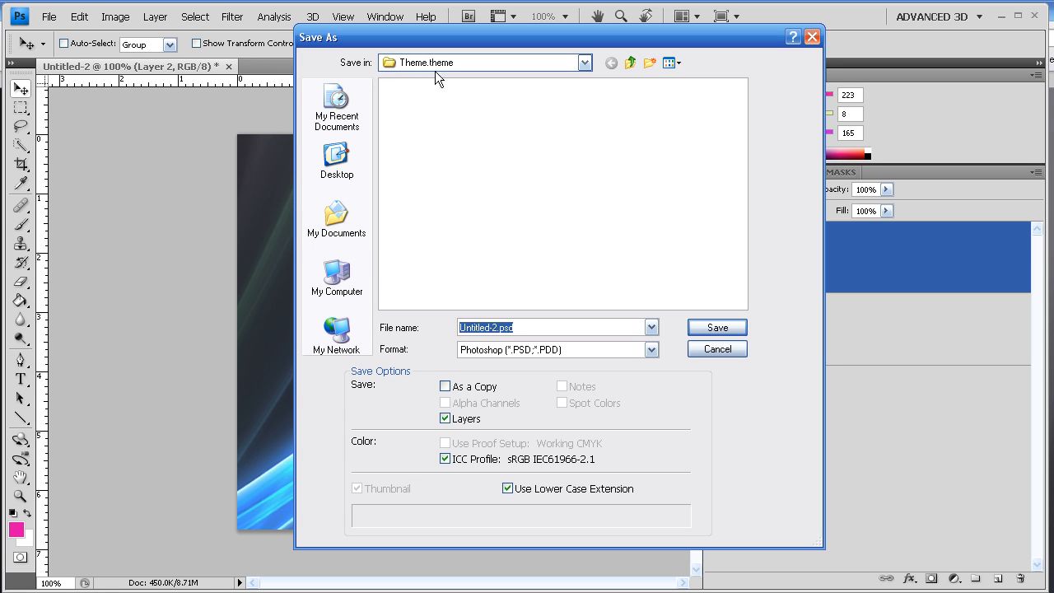
click(651, 349)
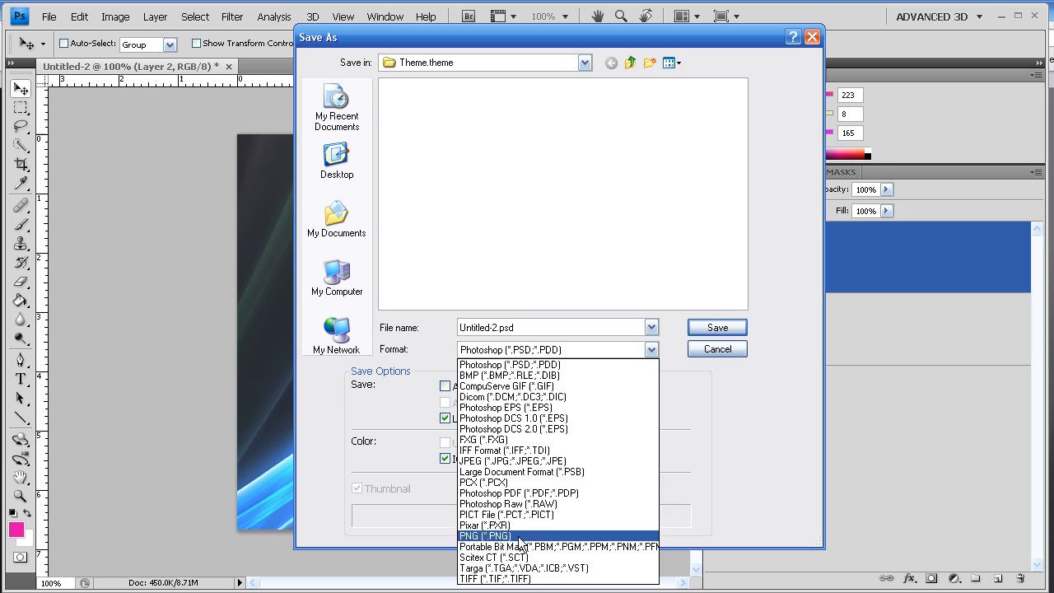
click(485, 536)
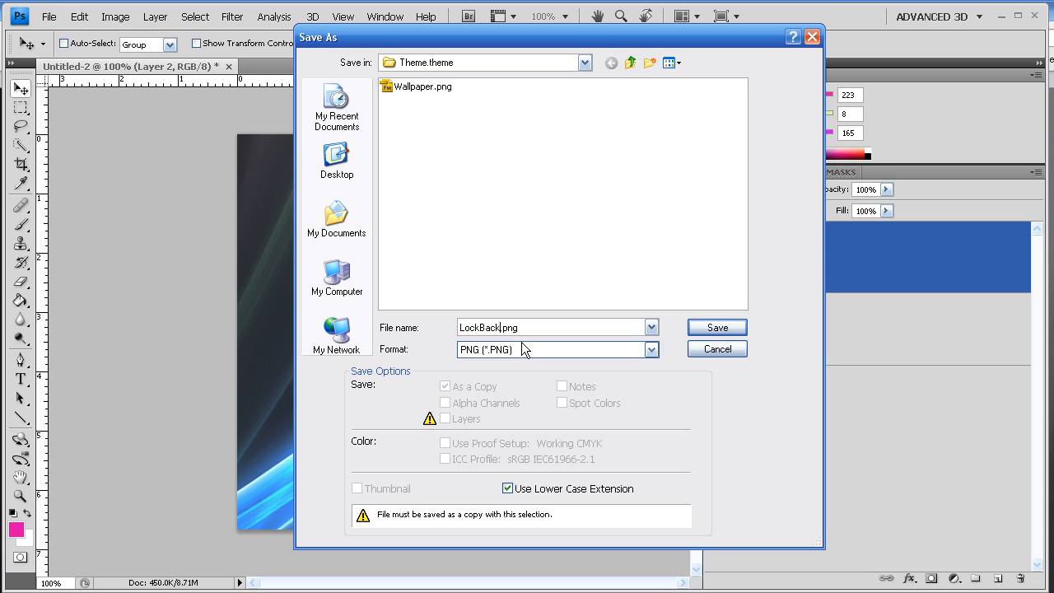
text(oru)
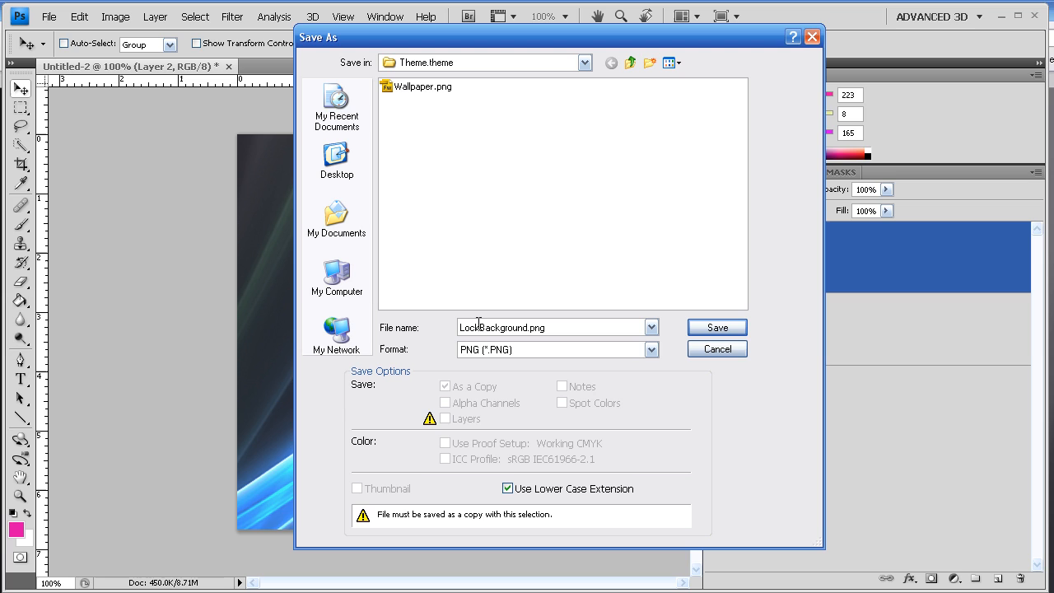
mouse_move(444, 340)
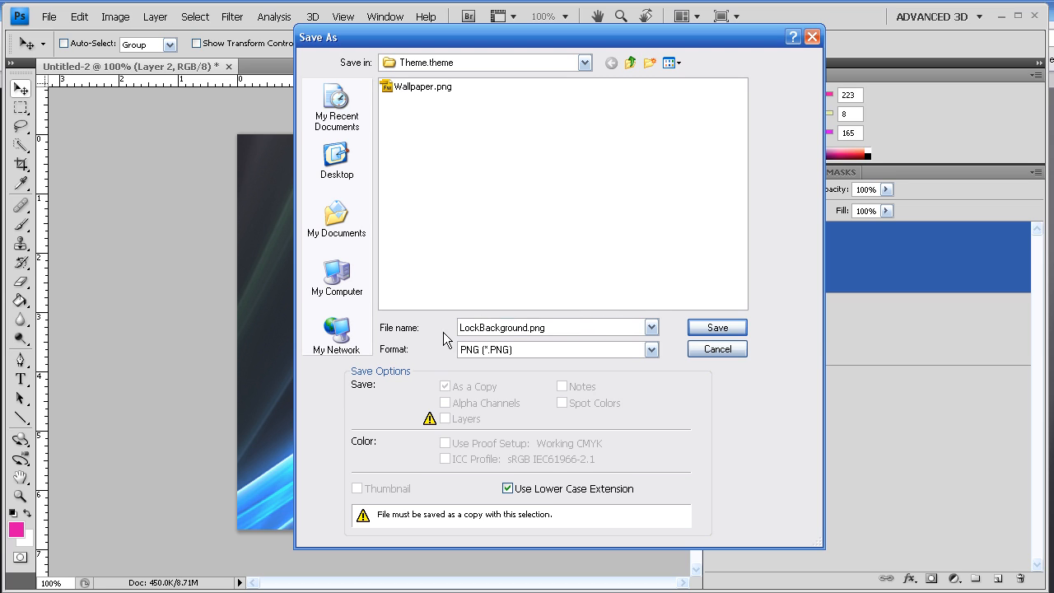
click(716, 327)
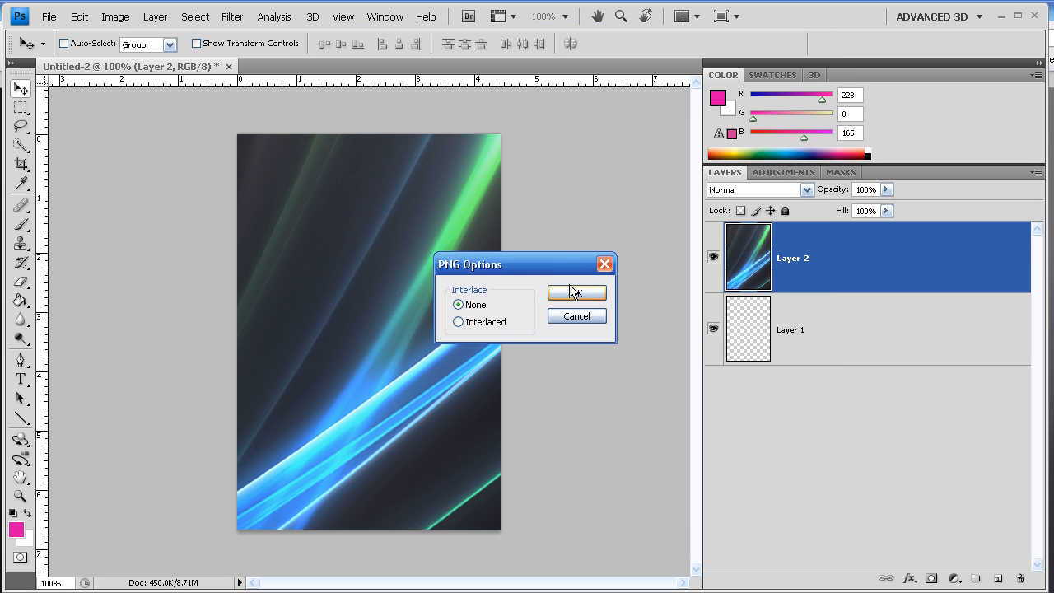
click(576, 292)
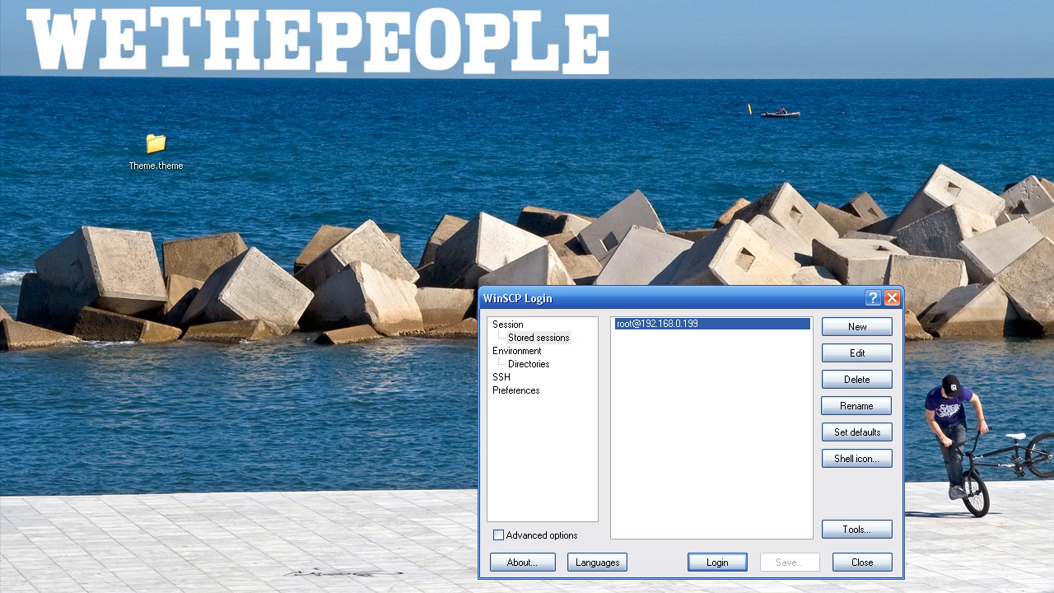
Step: Log in to the stored root iPod session and open /private/var/stash/Themes.2i9Xgo
click(716, 562)
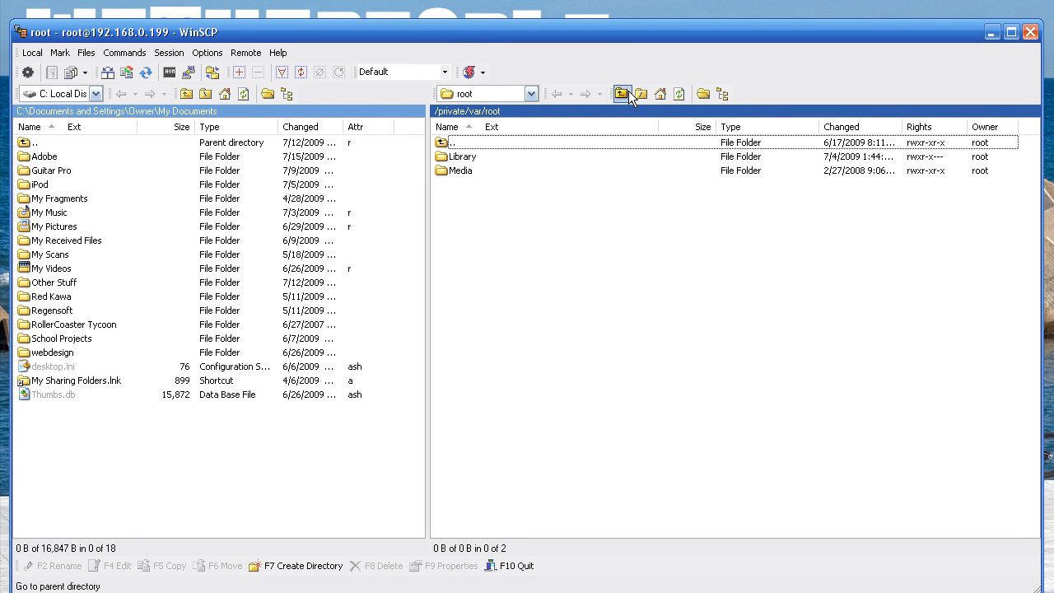
click(622, 93)
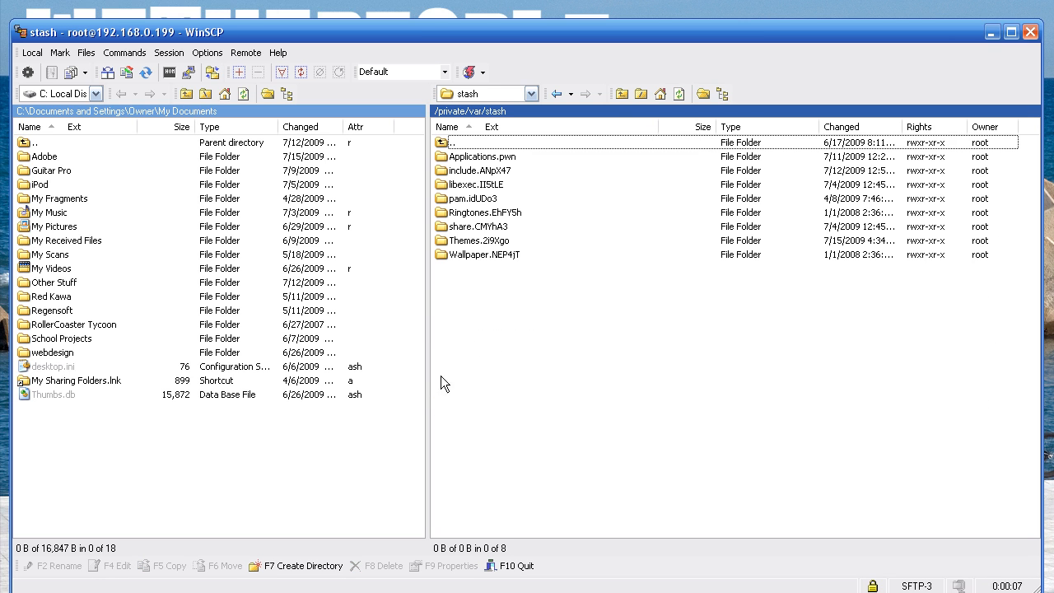
double_click(478, 240)
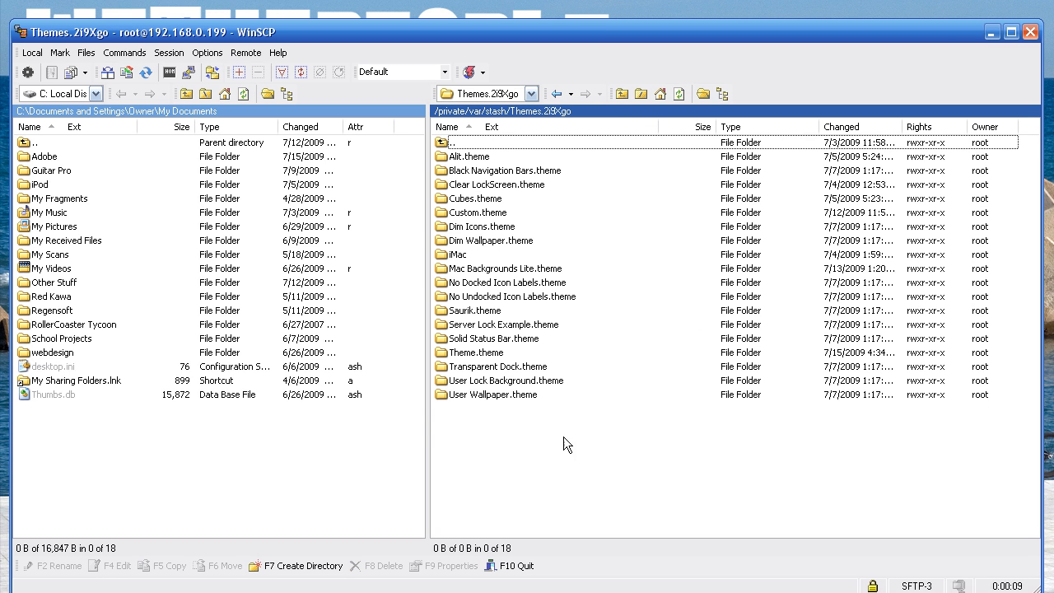
mouse_move(472, 317)
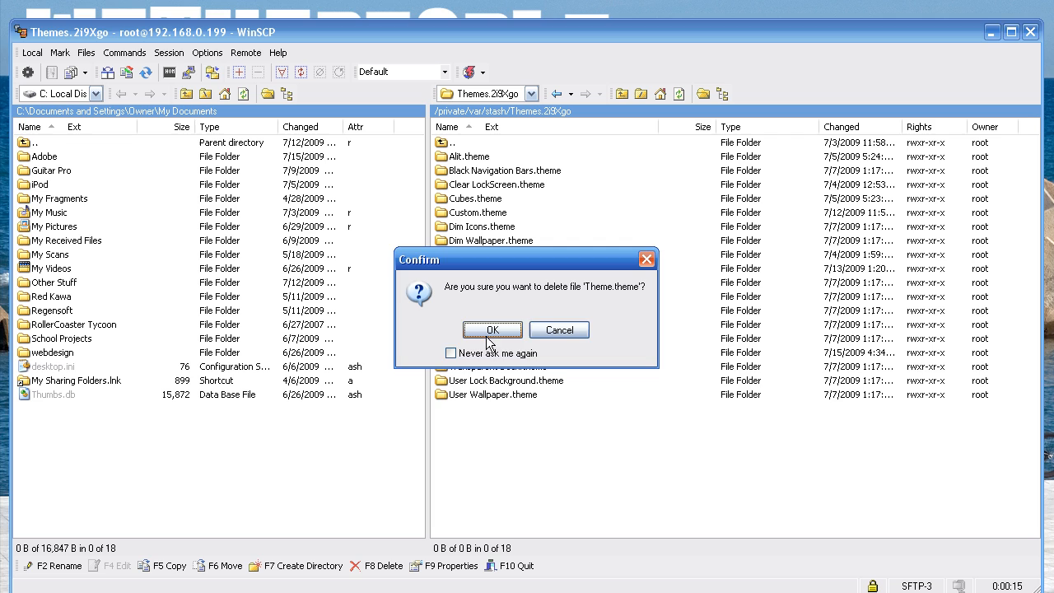
Step: Delete the remote Theme.theme folder and upload the Desktop Theme.theme folder in its place
click(491, 329)
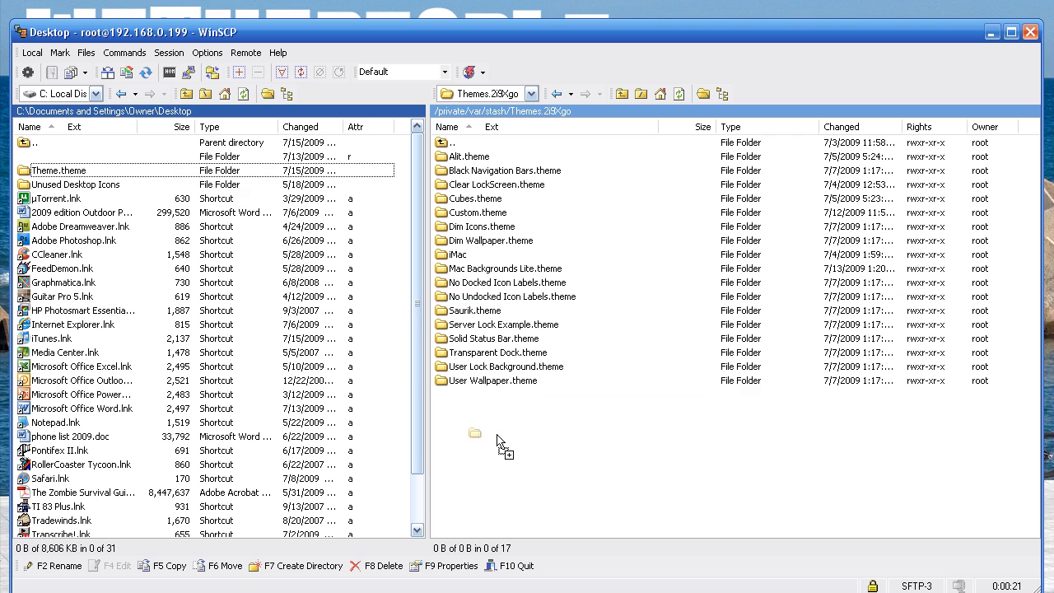
drag(70, 169, 474, 433)
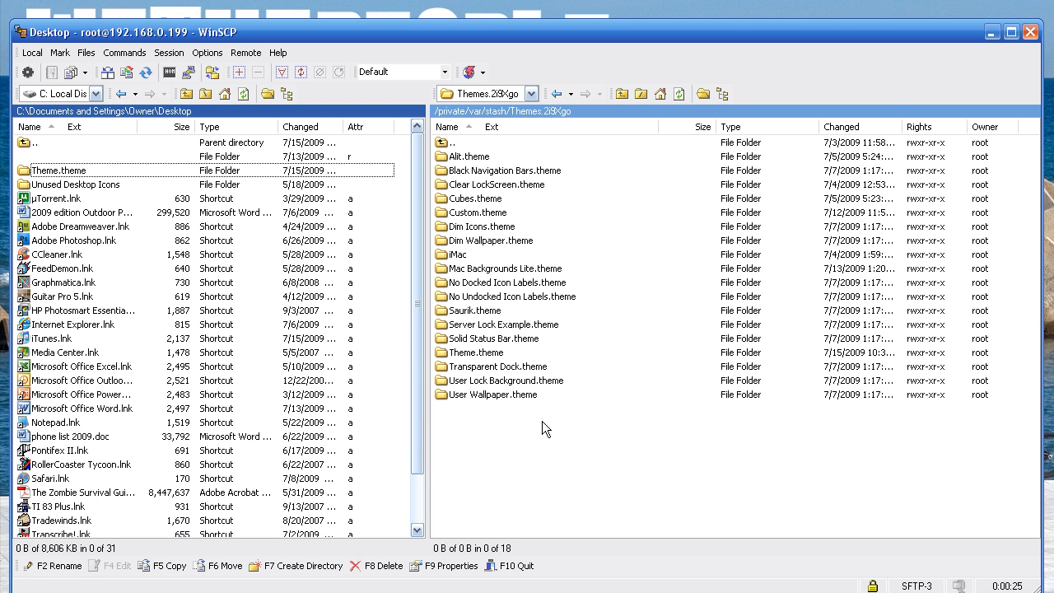
mouse_move(1031, 32)
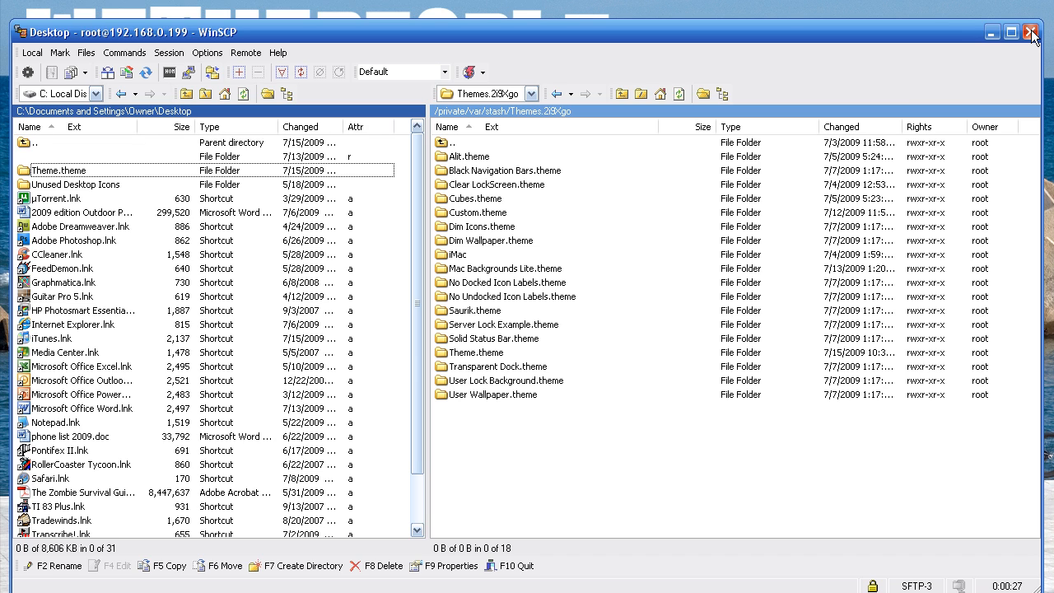
mouse_move(1034, 38)
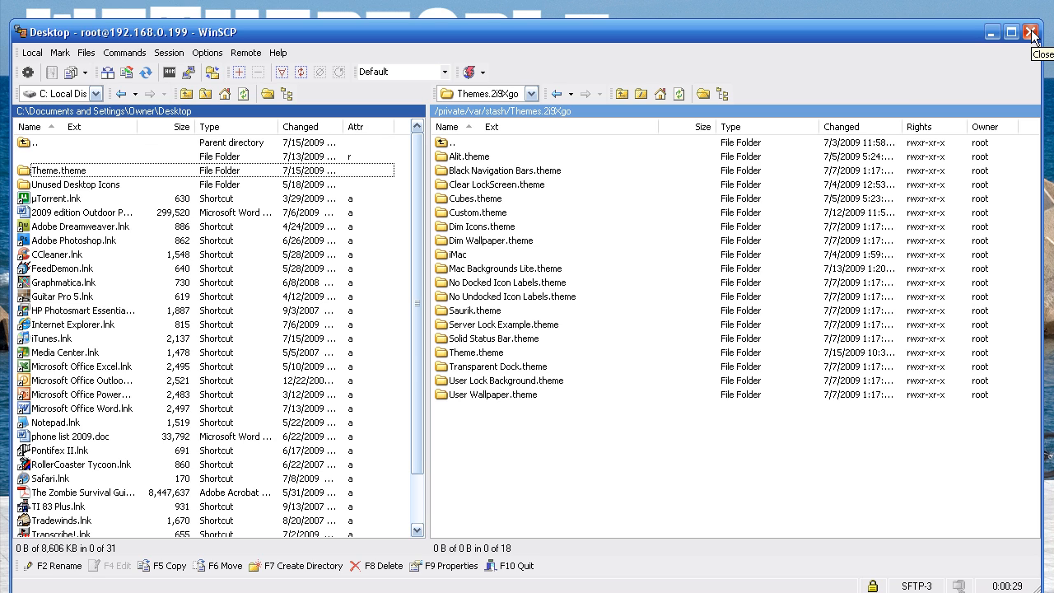